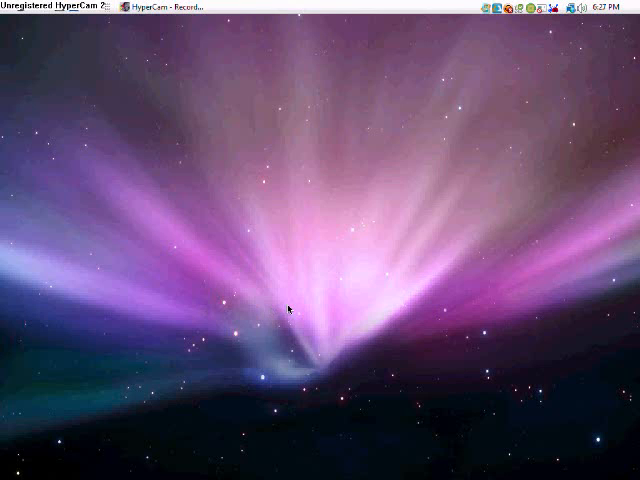
mouse_move(88, 28)
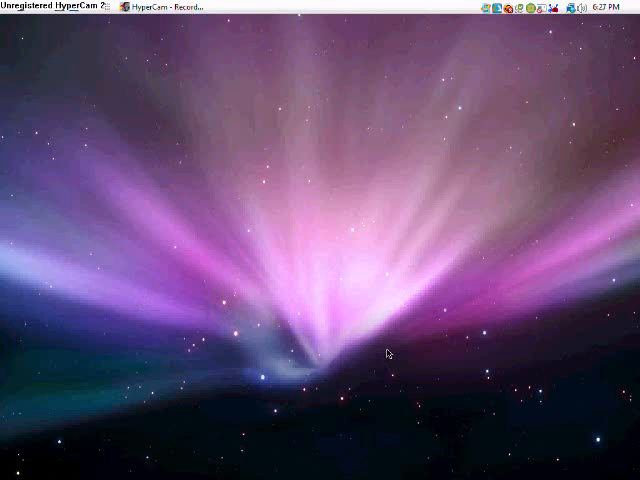
mouse_move(253, 185)
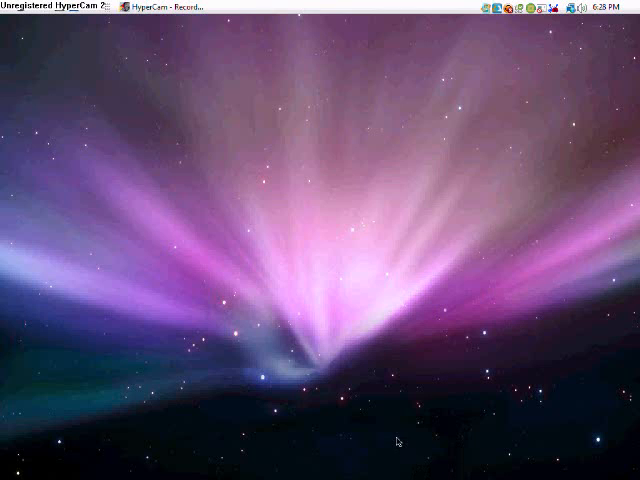
mouse_move(596, 462)
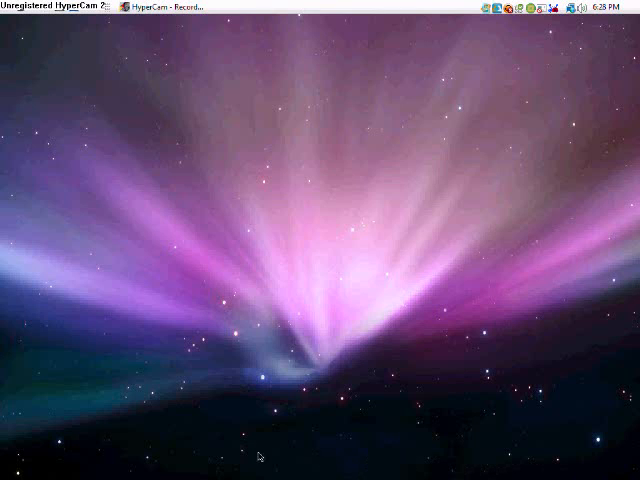
mouse_move(142, 426)
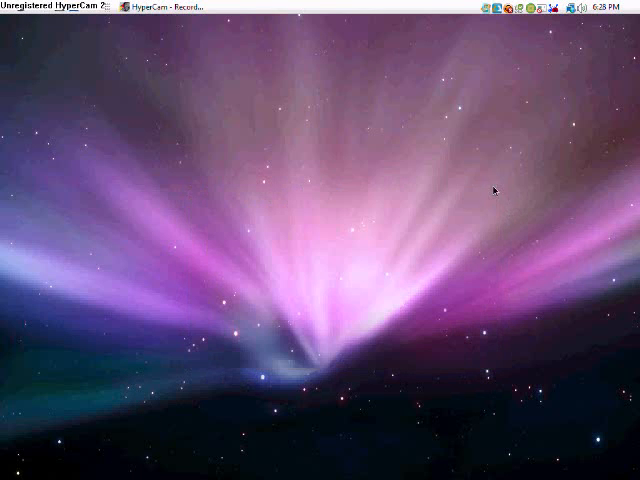
mouse_move(120, 448)
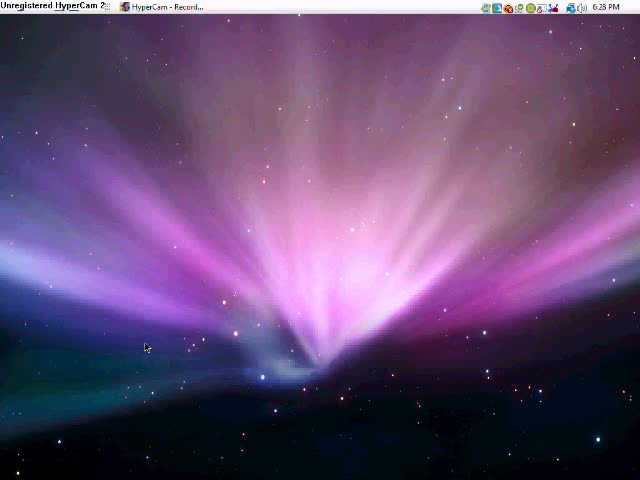
mouse_move(113, 461)
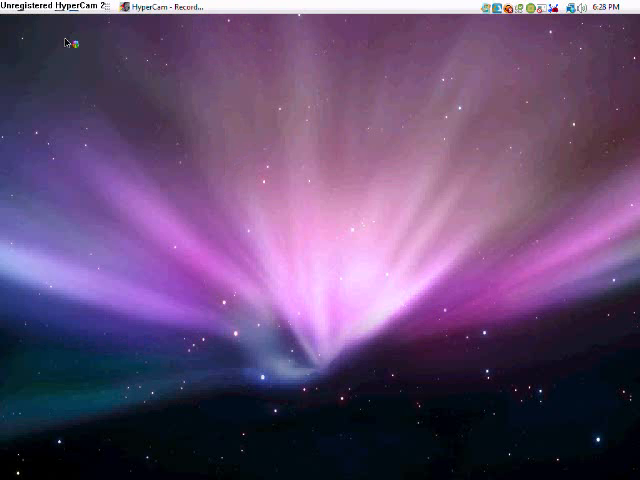
mouse_move(67, 42)
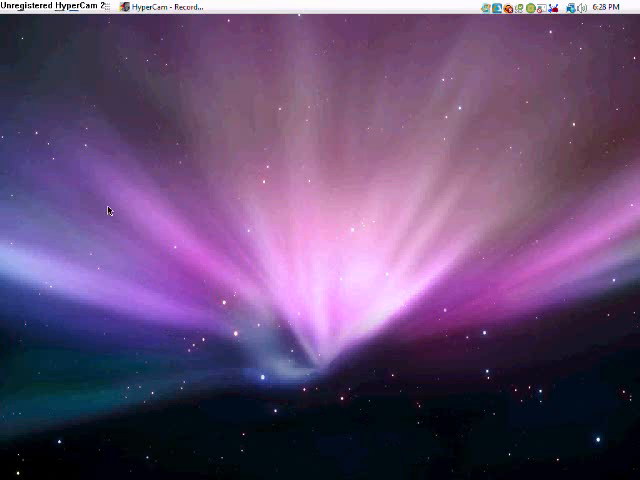
mouse_move(428, 476)
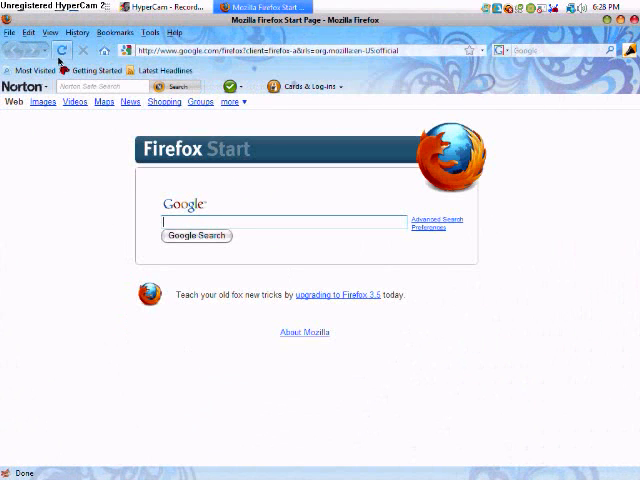
mouse_move(237, 117)
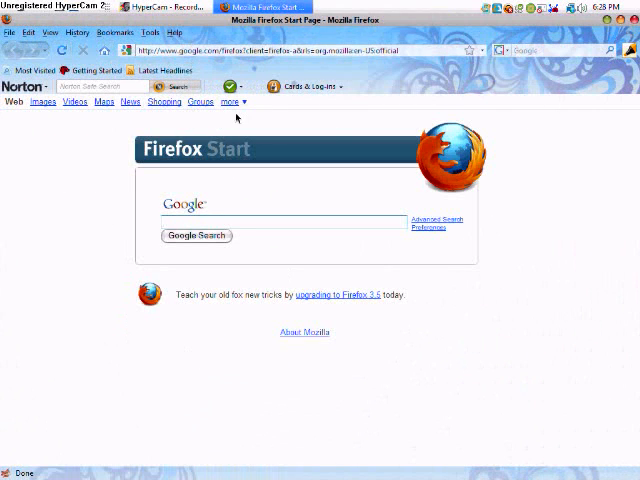
Load rocketdock.com in Firefox and go to the RocketDock download page.
type("rocket dock")
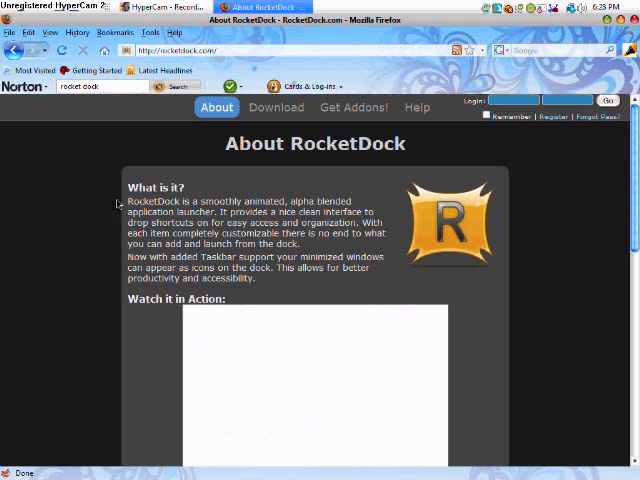
scroll("down", 3)
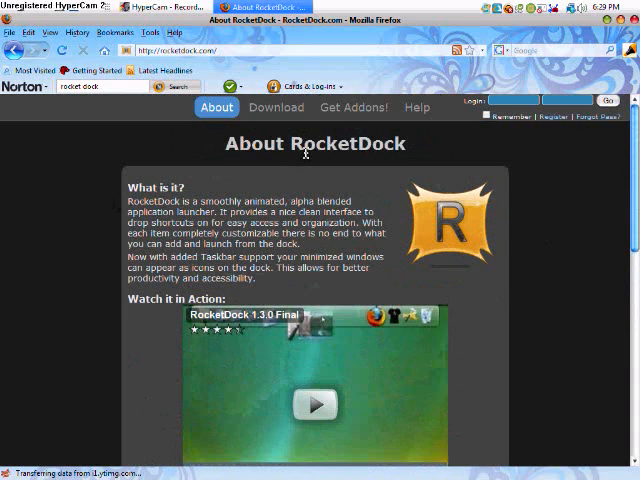
left_click(276, 107)
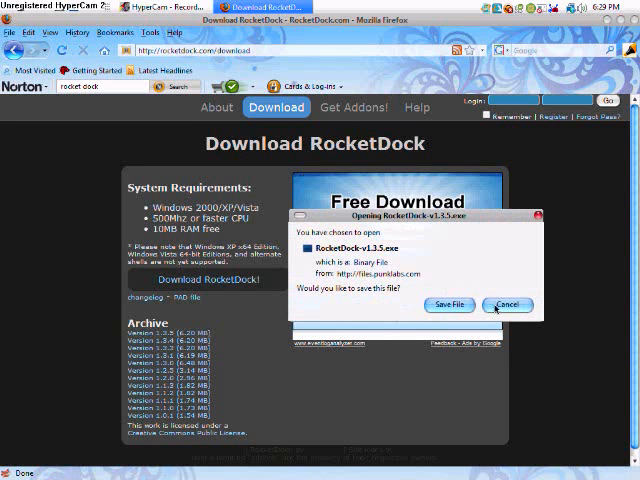
Download RocketDock-v1.3.5.exe and launch the installer from Firefox's downloads list.
left_click(449, 305)
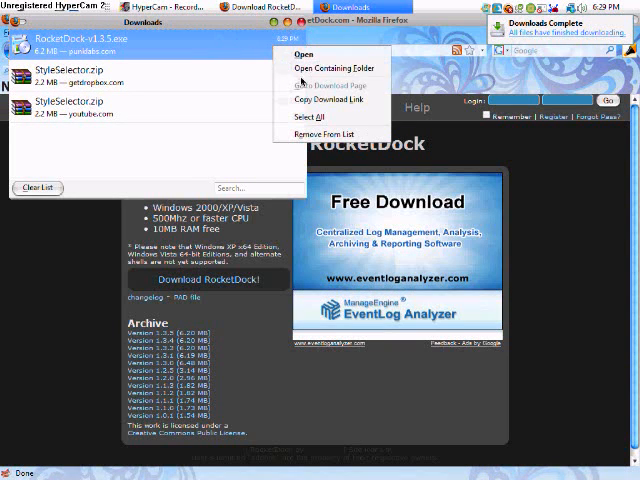
left_click(303, 54)
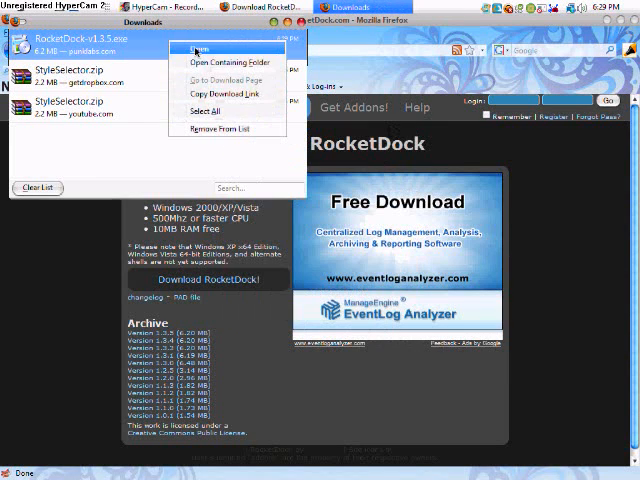
left_click(195, 51)
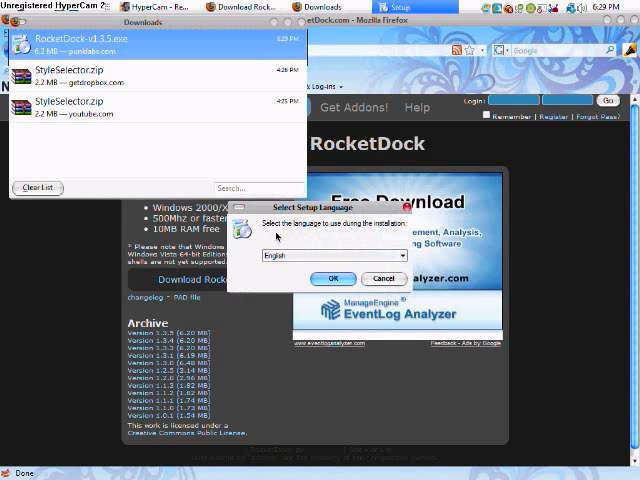
Run setup in English past the already-running warning and relaunch the executable.
left_click(335, 278)
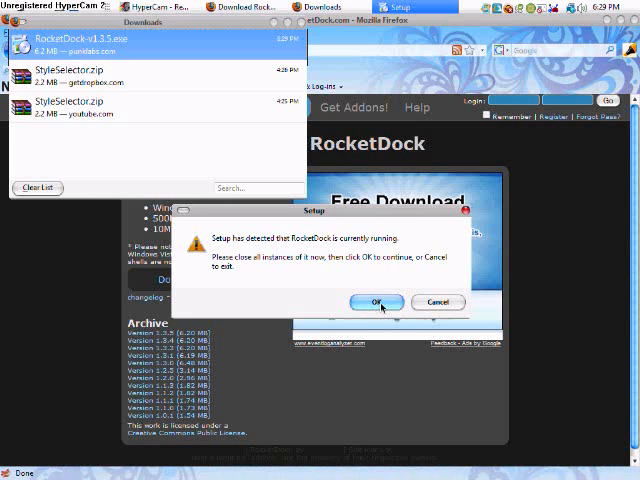
left_click(378, 302)
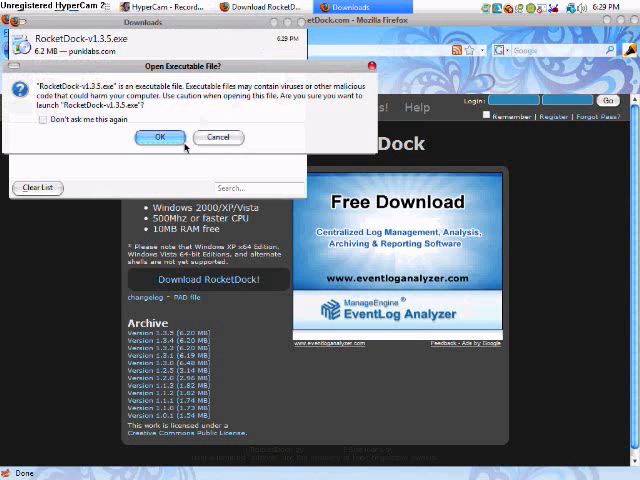
left_click(160, 137)
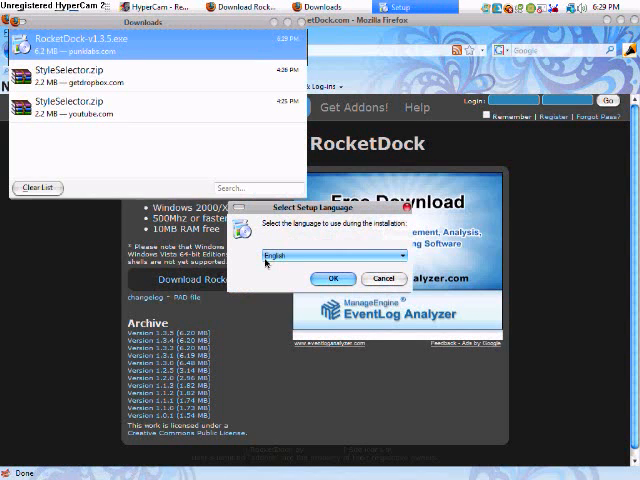
Choose English again, exit RocketDock setup, and select the older StyleSelector.zip download.
left_click(334, 278)
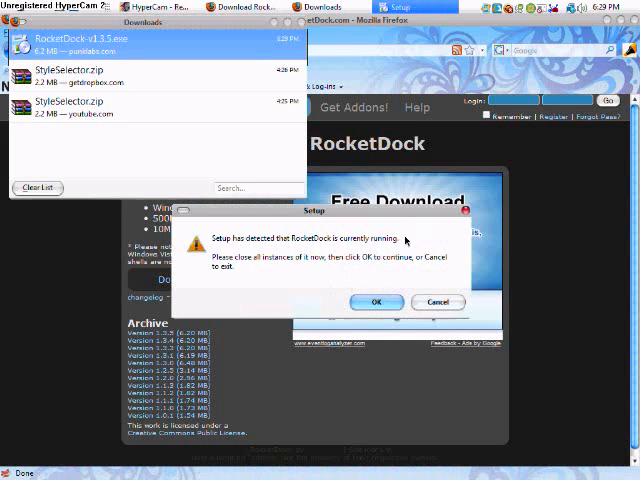
left_click(378, 301)
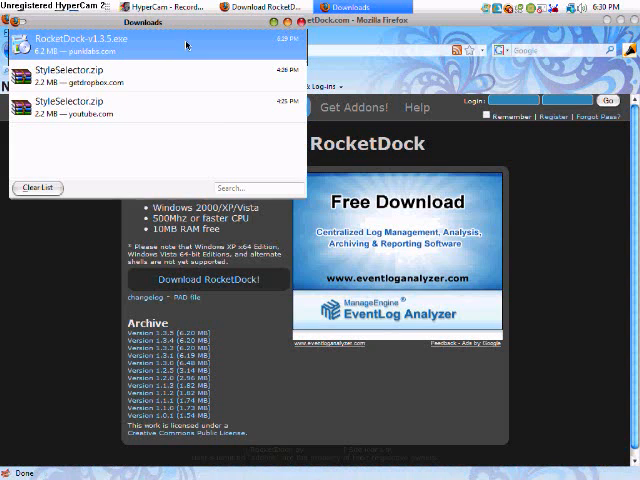
left_click(150, 108)
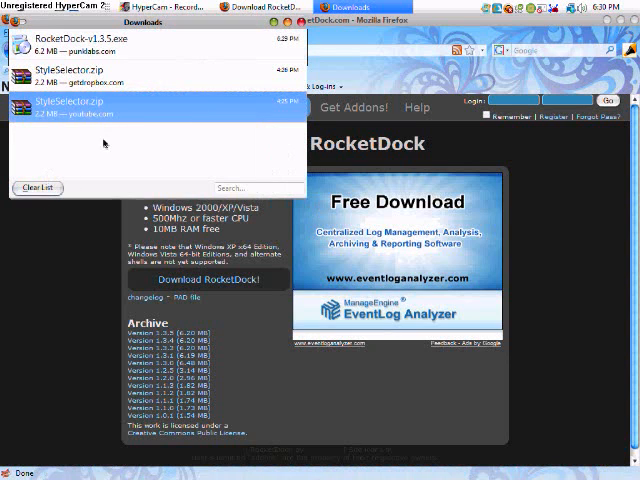
left_click(38, 188)
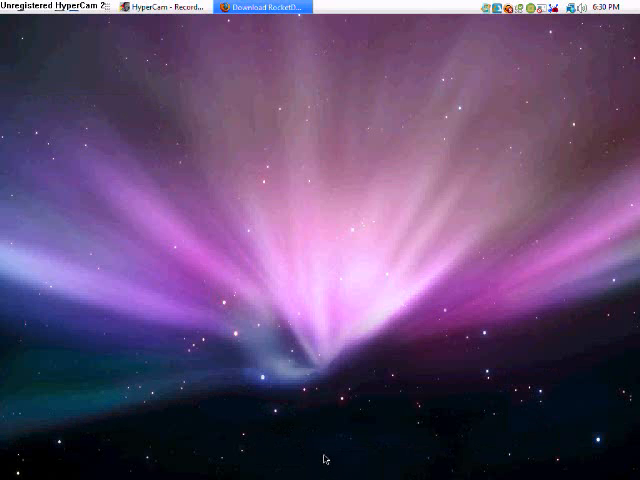
mouse_move(206, 424)
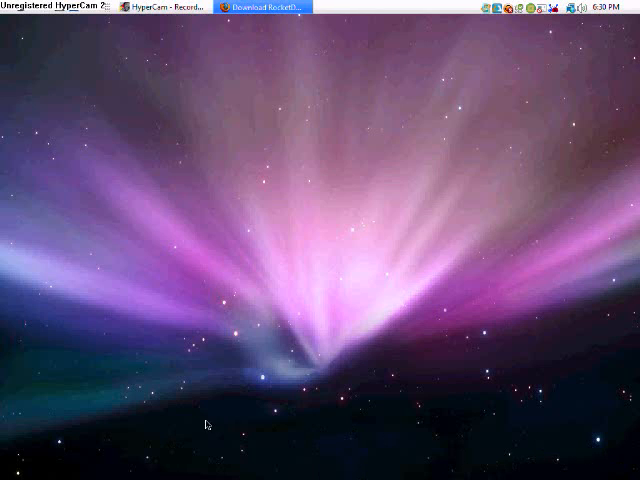
mouse_move(243, 133)
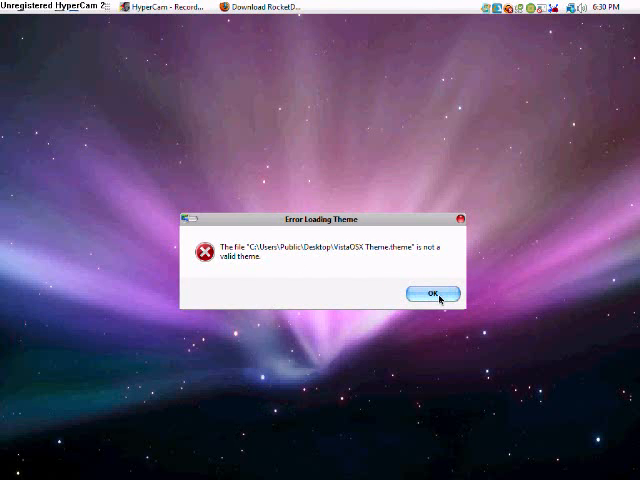
Dismiss the invalid VistaOSX theme error and restore Firefox's RocketDock download page.
left_click(431, 293)
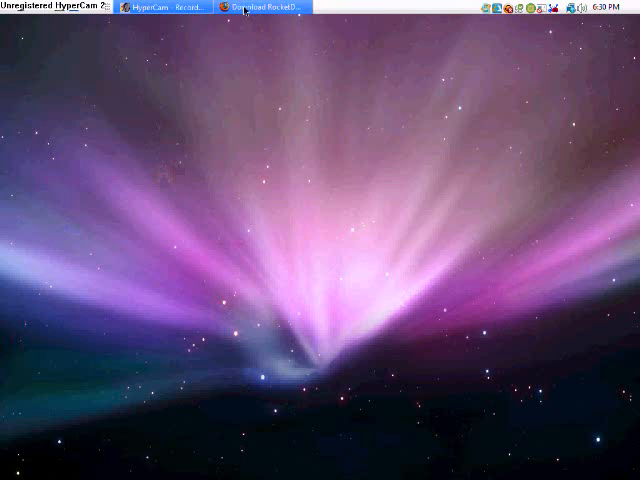
left_click(75, 33)
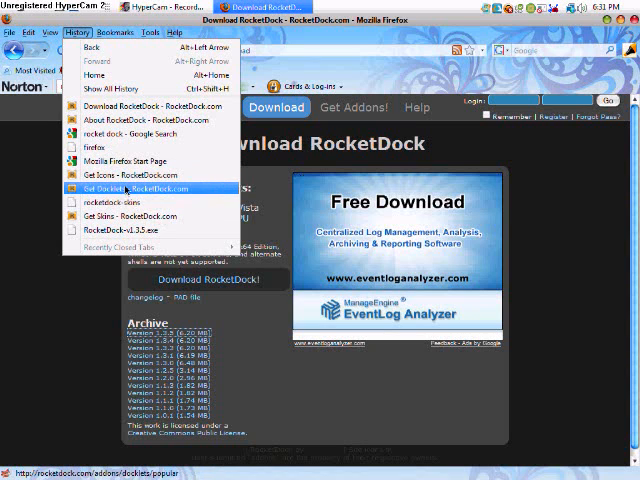
Browse page 4 of RocketDock skins and the download page, then return to Firefox Start.
left_click(135, 200)
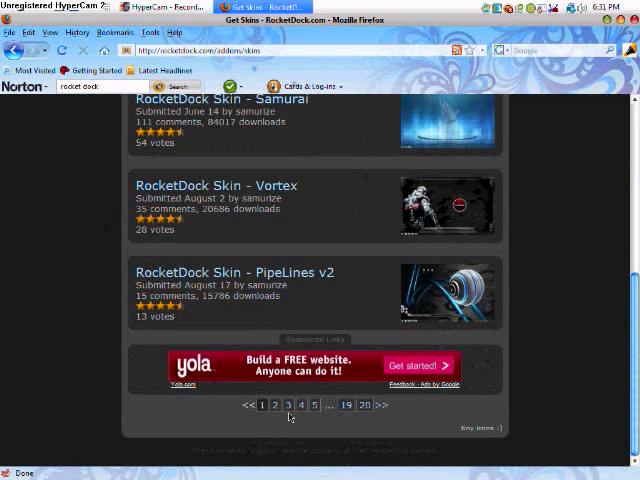
left_click(285, 404)
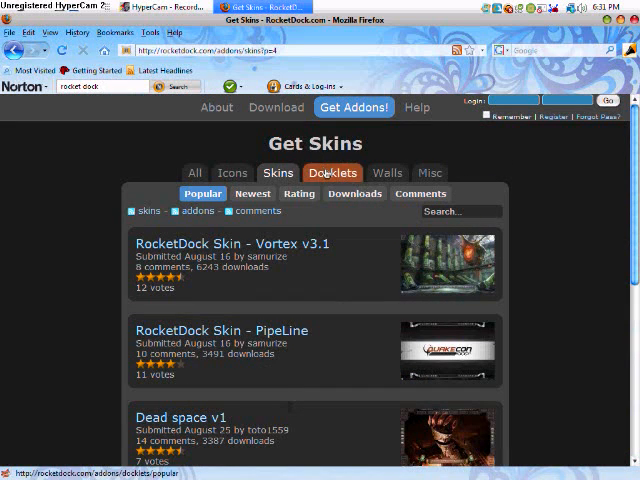
left_click(355, 193)
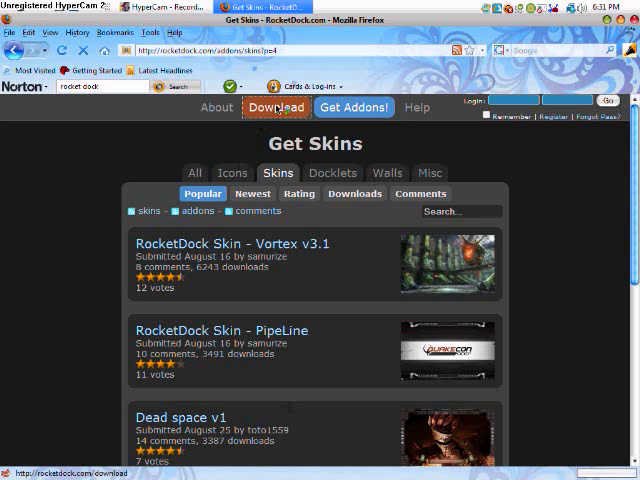
left_click(277, 107)
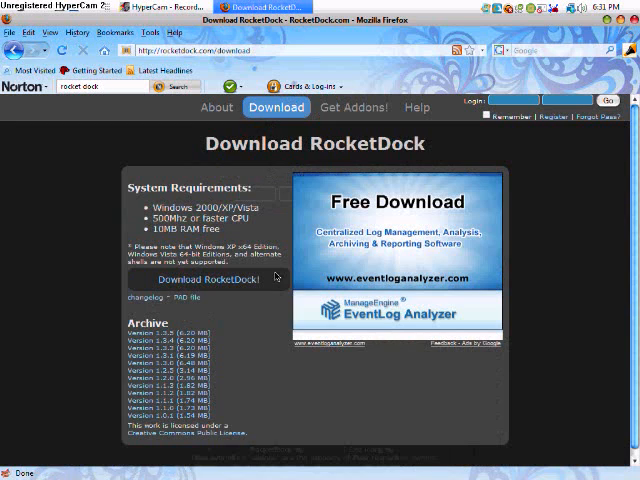
mouse_move(310, 347)
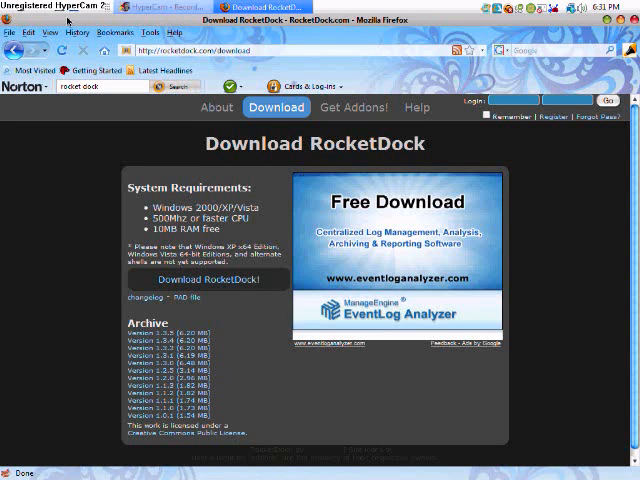
left_click(76, 32)
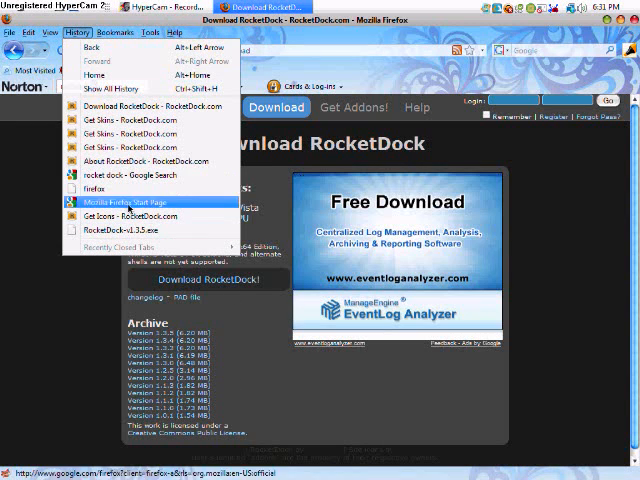
mouse_move(130, 175)
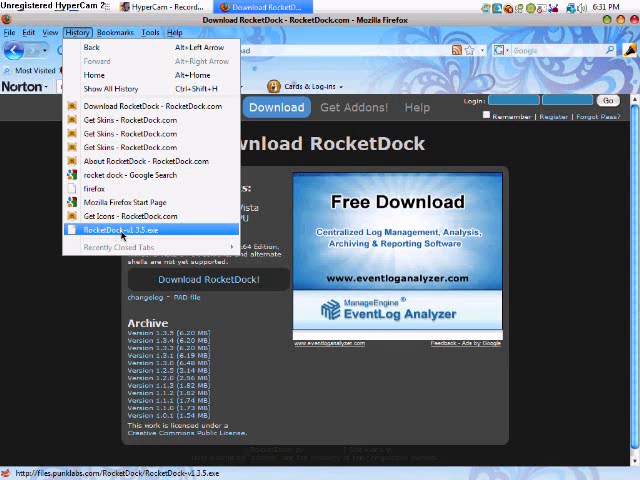
left_click(122, 201)
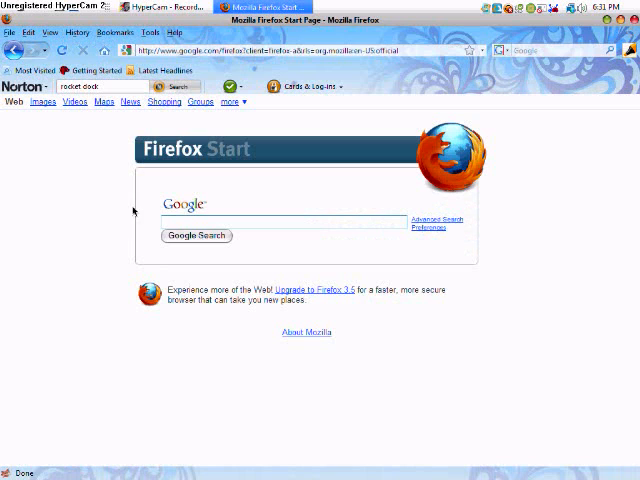
mouse_move(238, 458)
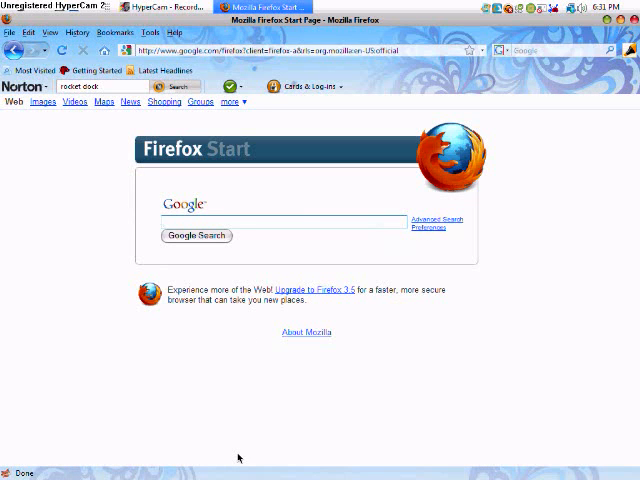
mouse_move(276, 238)
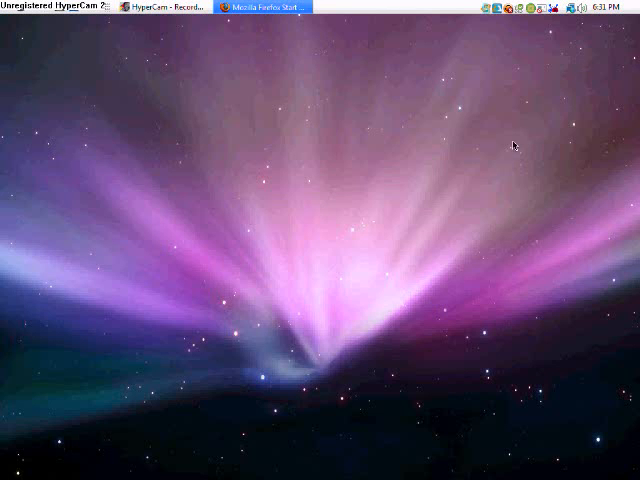
mouse_move(268, 460)
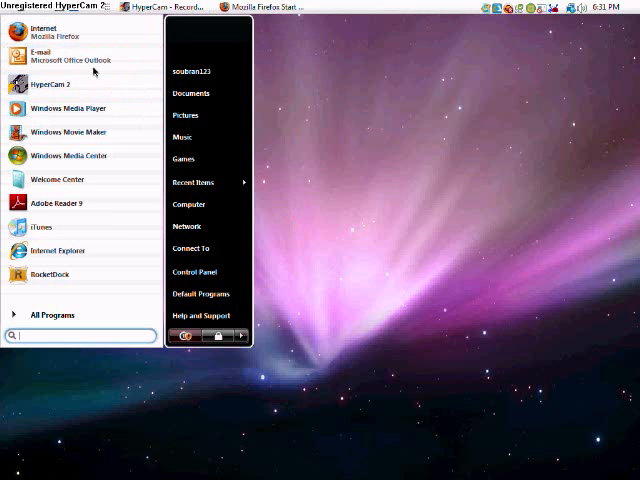
Close and reopen the Start menu, then open Computer to view the drives.
left_click(313, 108)
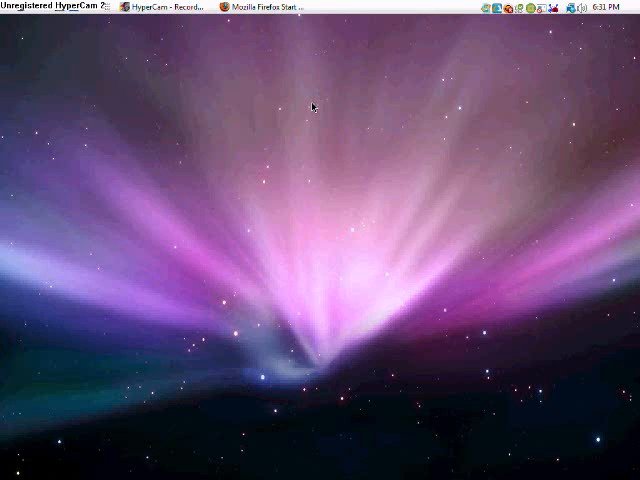
mouse_move(305, 242)
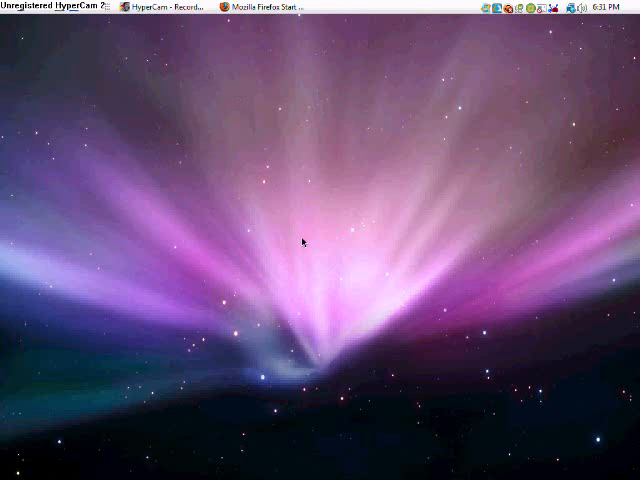
left_click(8, 8)
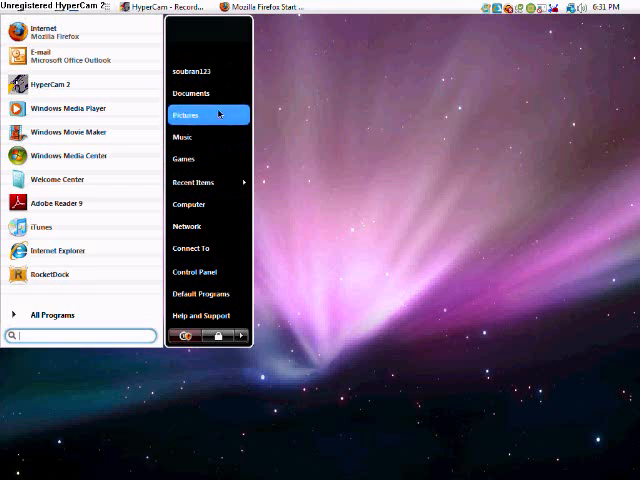
left_click(188, 204)
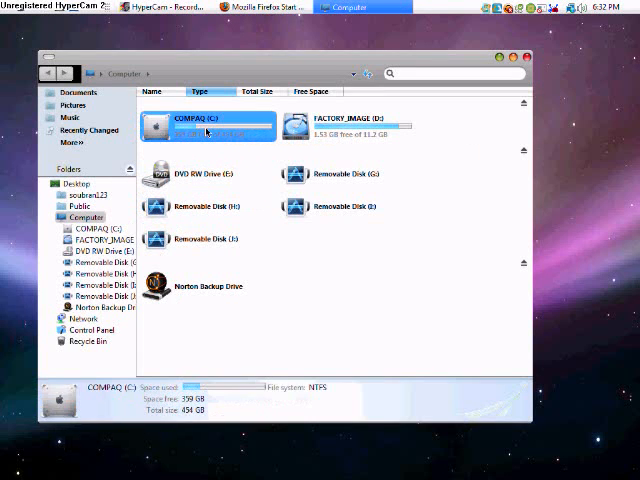
Find the Mac OS X Leopard folder in C:\Program Files\RocketDock\Skins, then close Explorer.
double_click(208, 126)
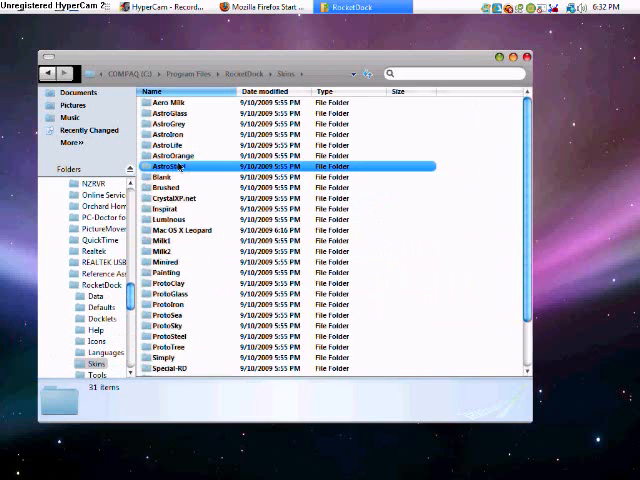
left_click(184, 230)
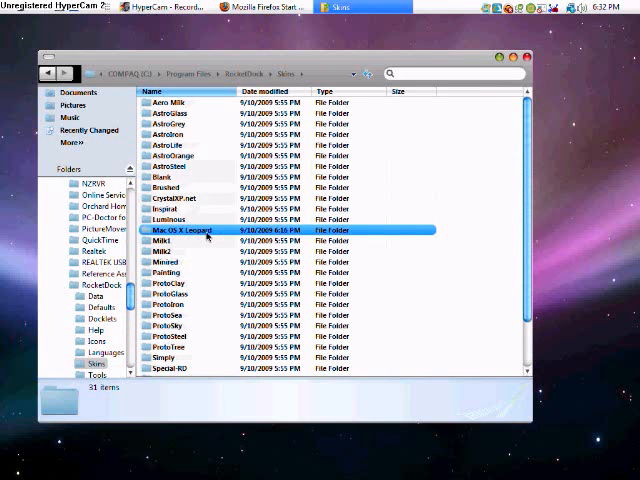
scroll("down", 3)
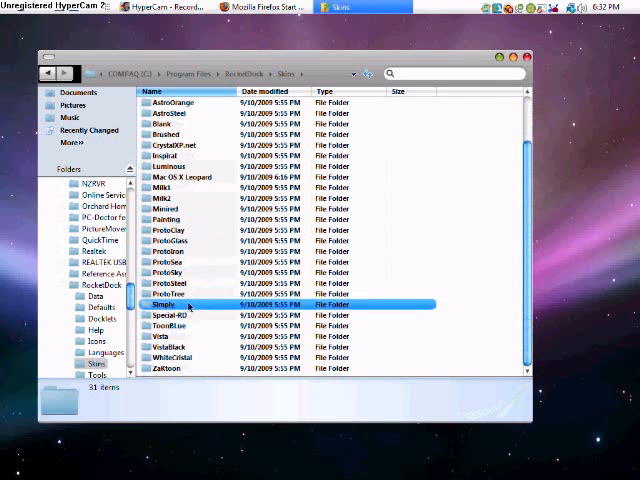
left_click(97, 317)
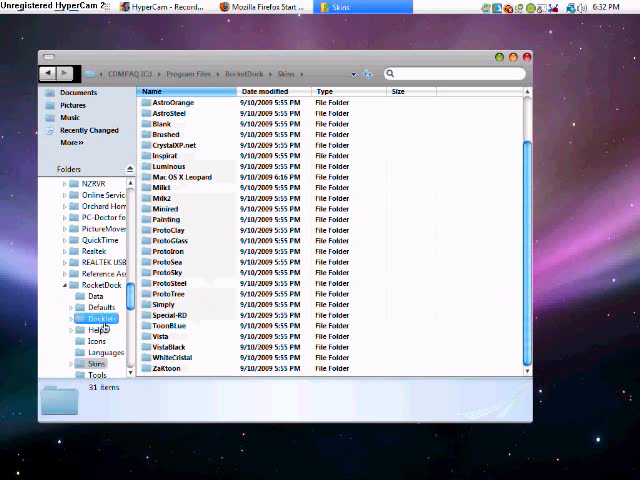
left_click(168, 230)
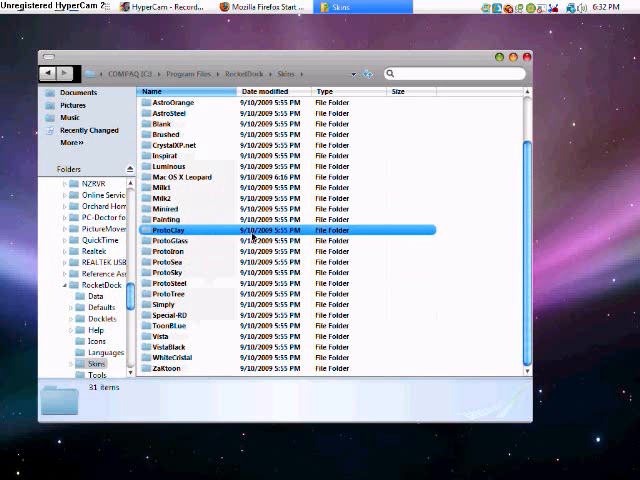
left_click(438, 422)
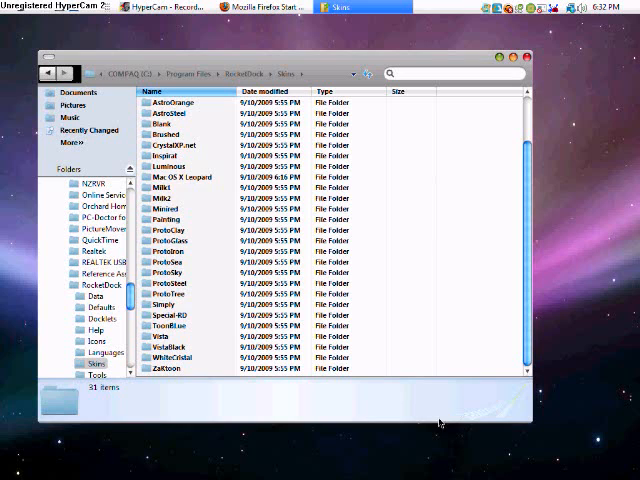
left_click(185, 177)
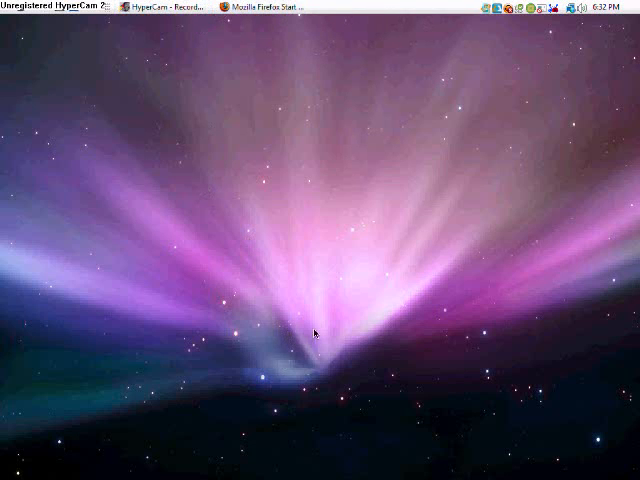
mouse_move(352, 372)
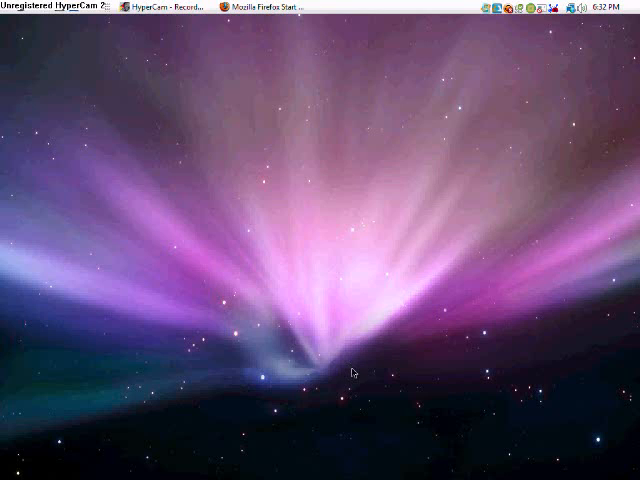
mouse_move(309, 251)
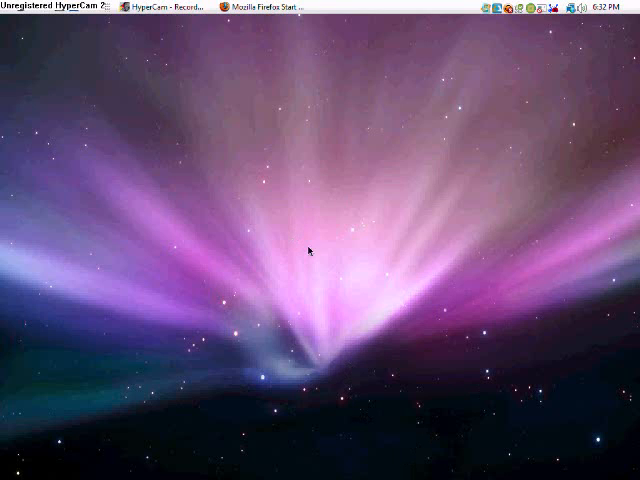
mouse_move(378, 388)
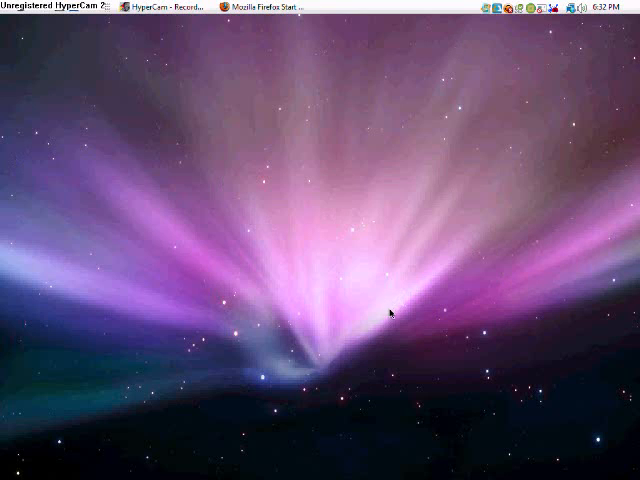
mouse_move(146, 256)
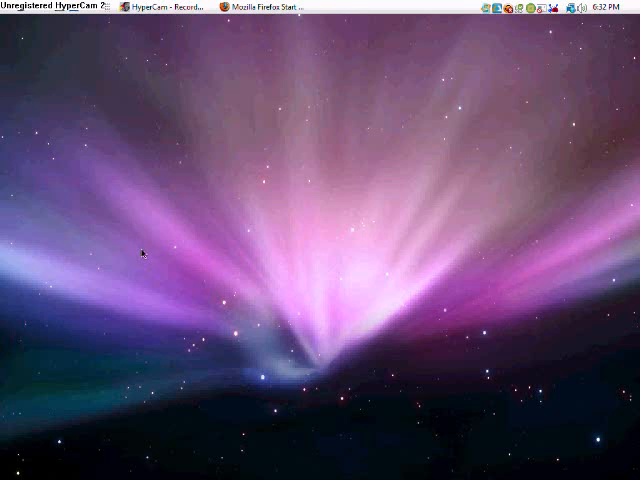
mouse_move(325, 315)
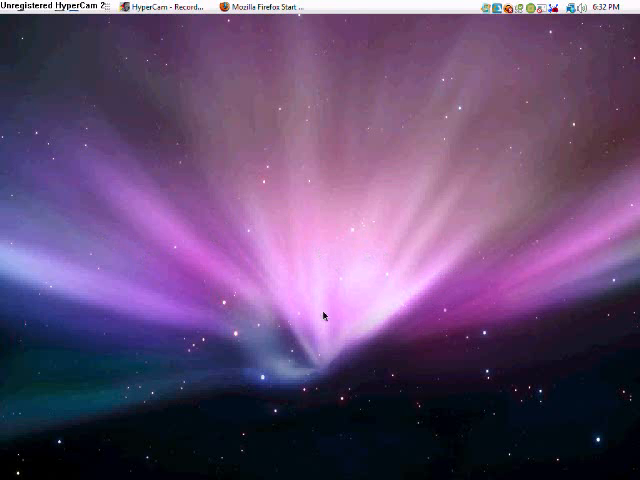
mouse_move(392, 135)
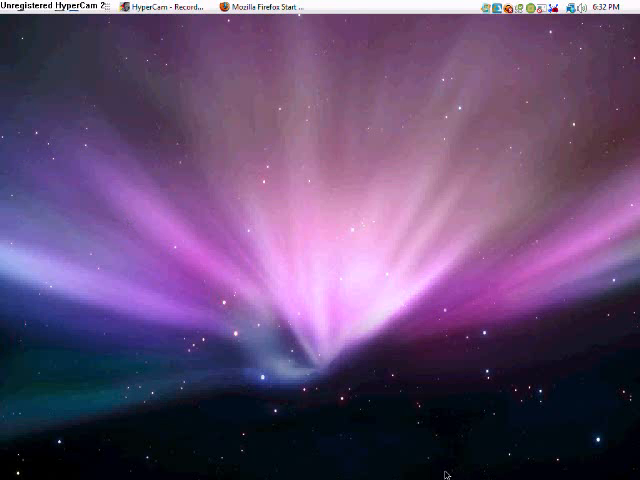
right_click(447, 475)
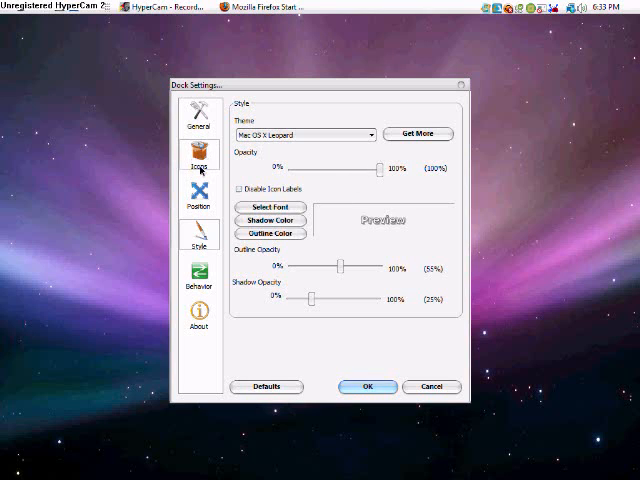
Set RocketDock's screen position to Bottom and bring up the Style theme list.
left_click(198, 197)
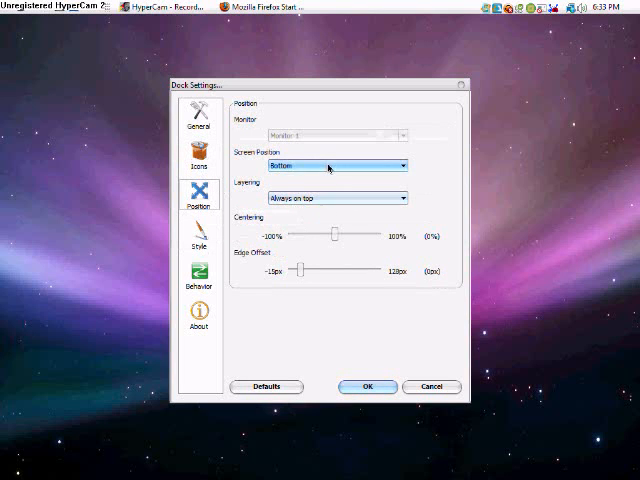
left_click(335, 165)
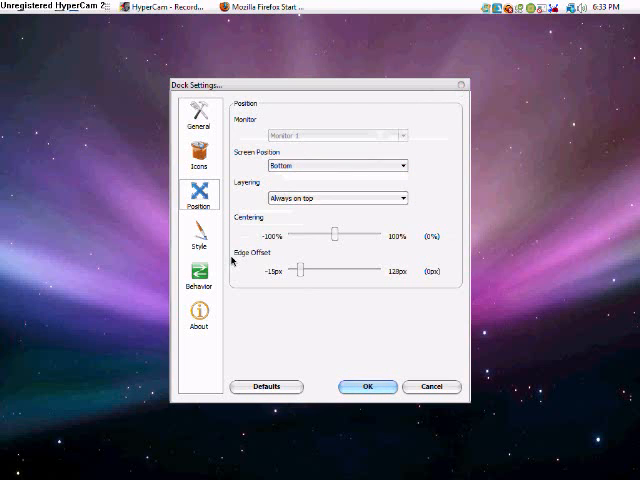
left_click(198, 238)
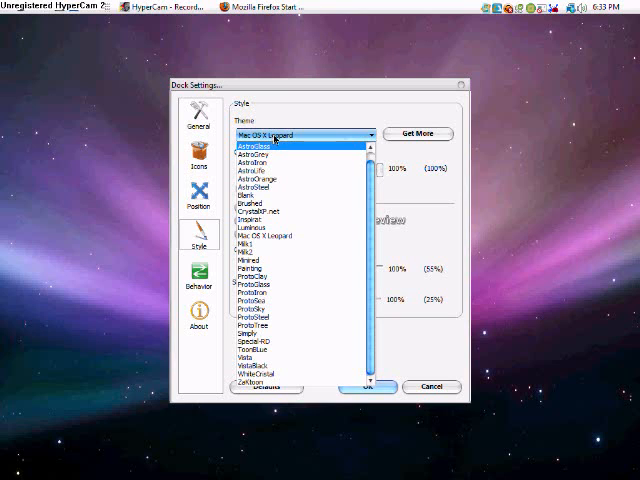
mouse_move(458, 83)
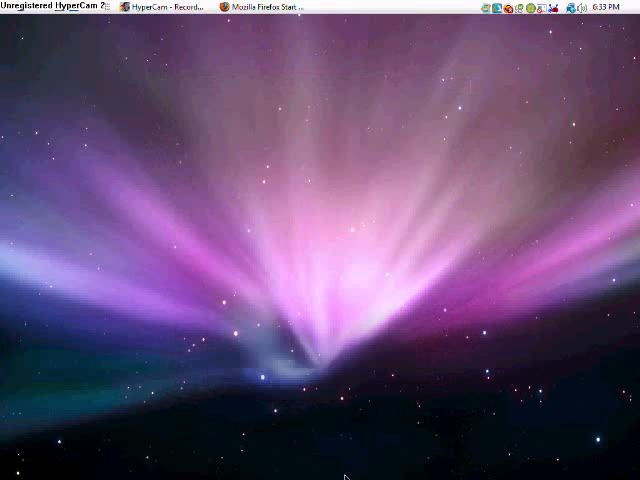
mouse_move(464, 466)
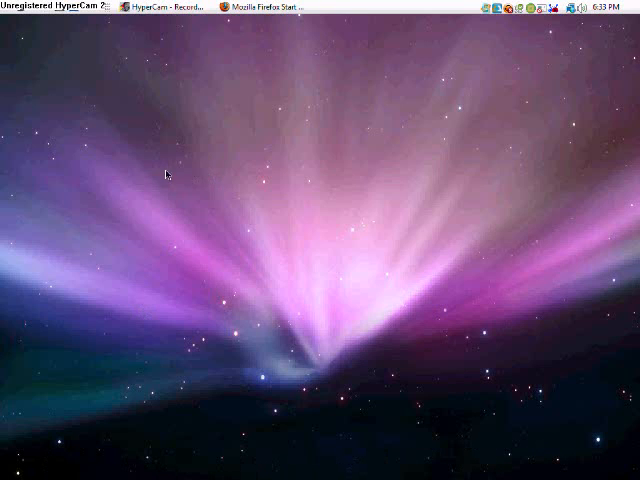
mouse_move(180, 155)
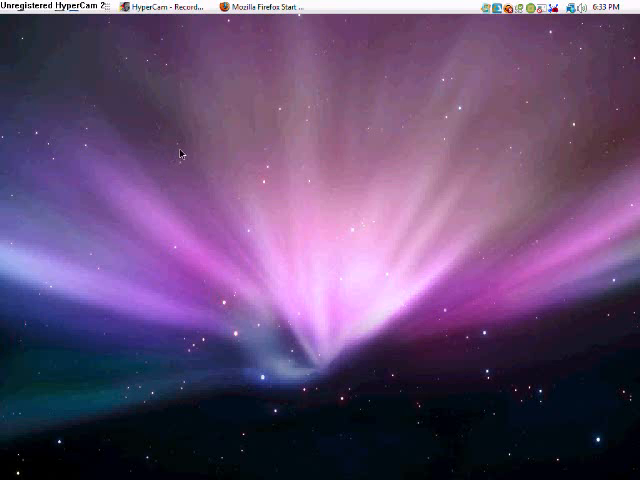
mouse_move(190, 48)
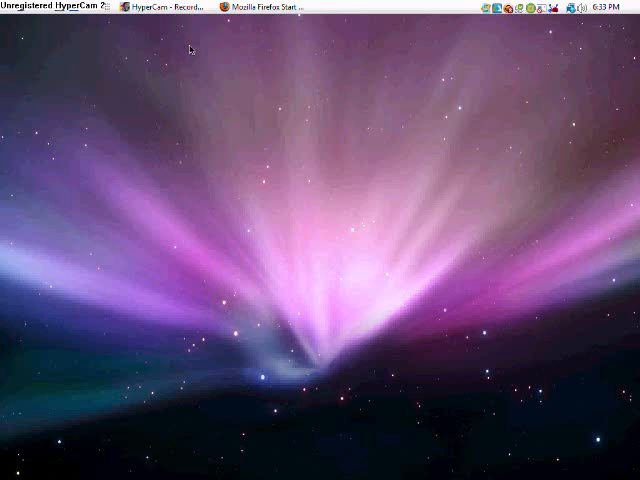
mouse_move(338, 376)
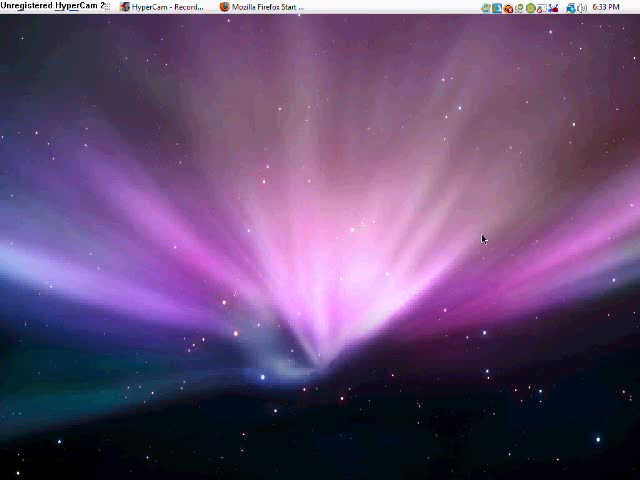
mouse_move(386, 352)
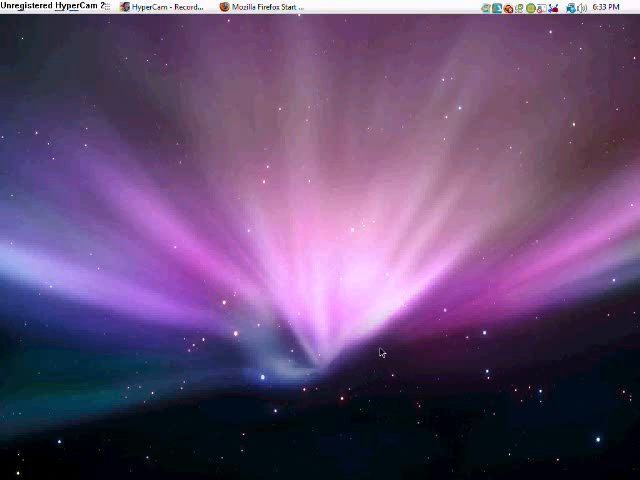